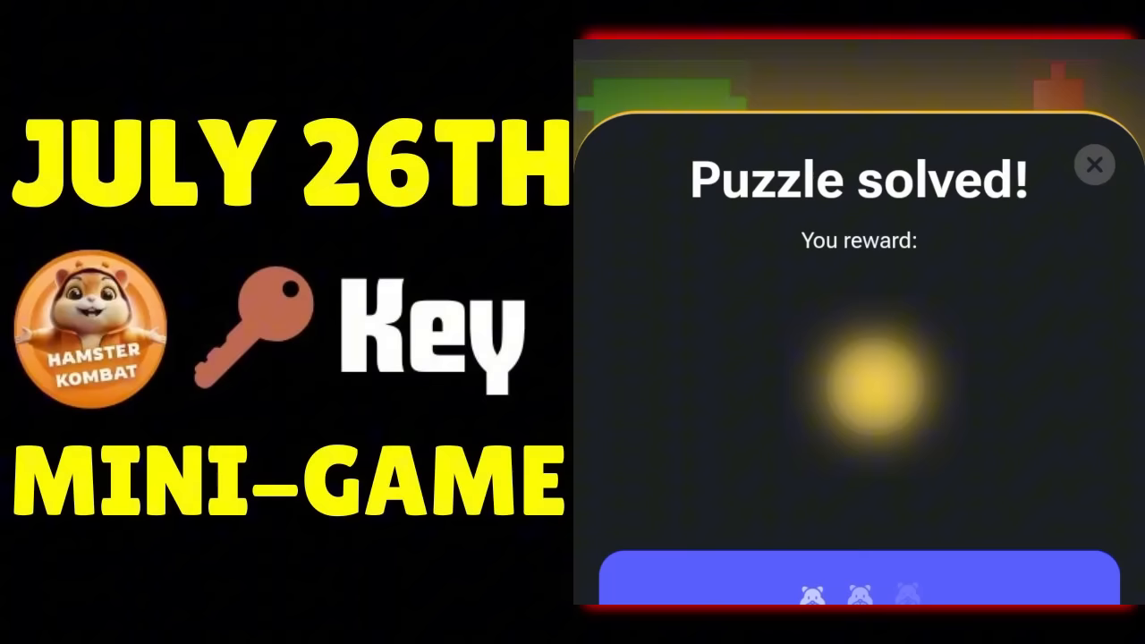
Step: Enter the Mini game from the main screen to reach the 'Move market candles and get keys' intro
left_click(1095, 165)
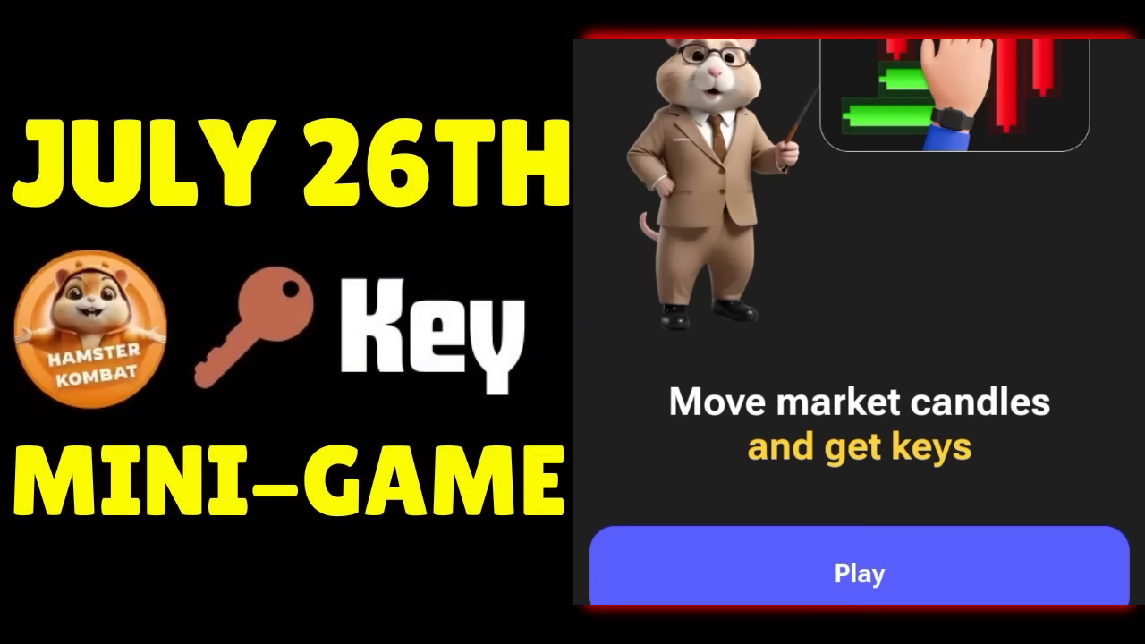
left_click(859, 572)
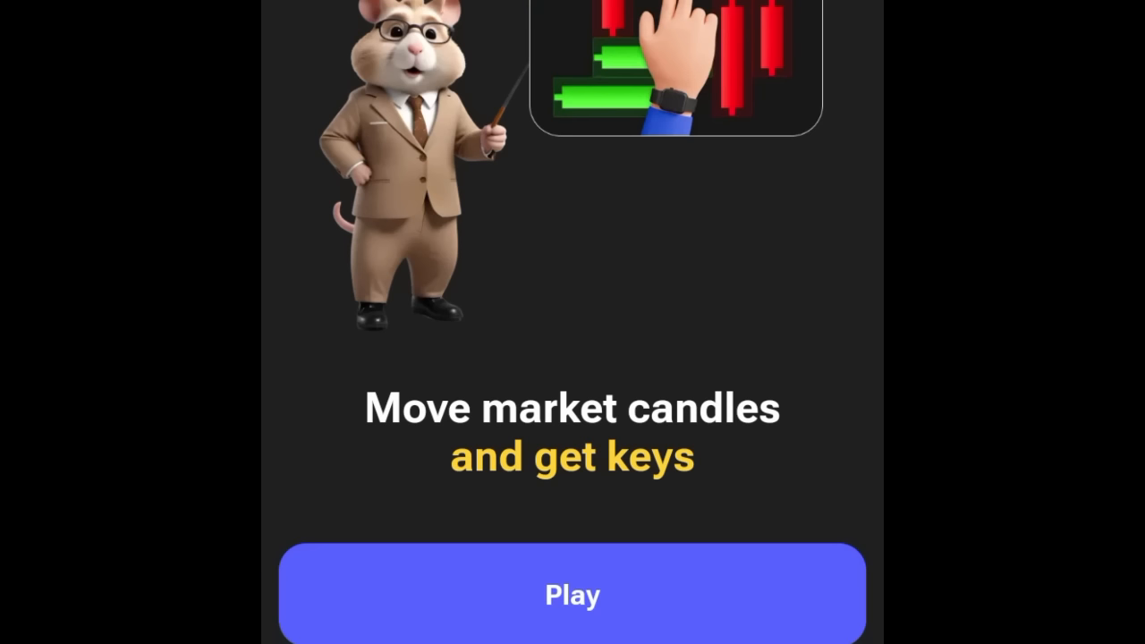
Step: Launch the candle puzzle so the board with the key block loads
left_click(572, 594)
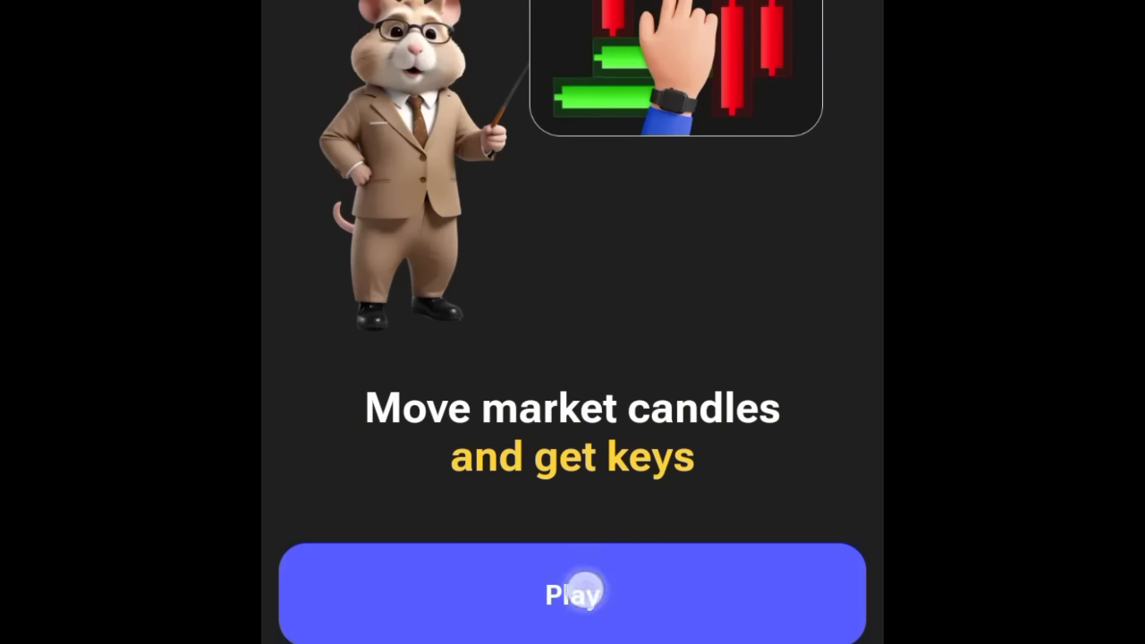
left_click(573, 593)
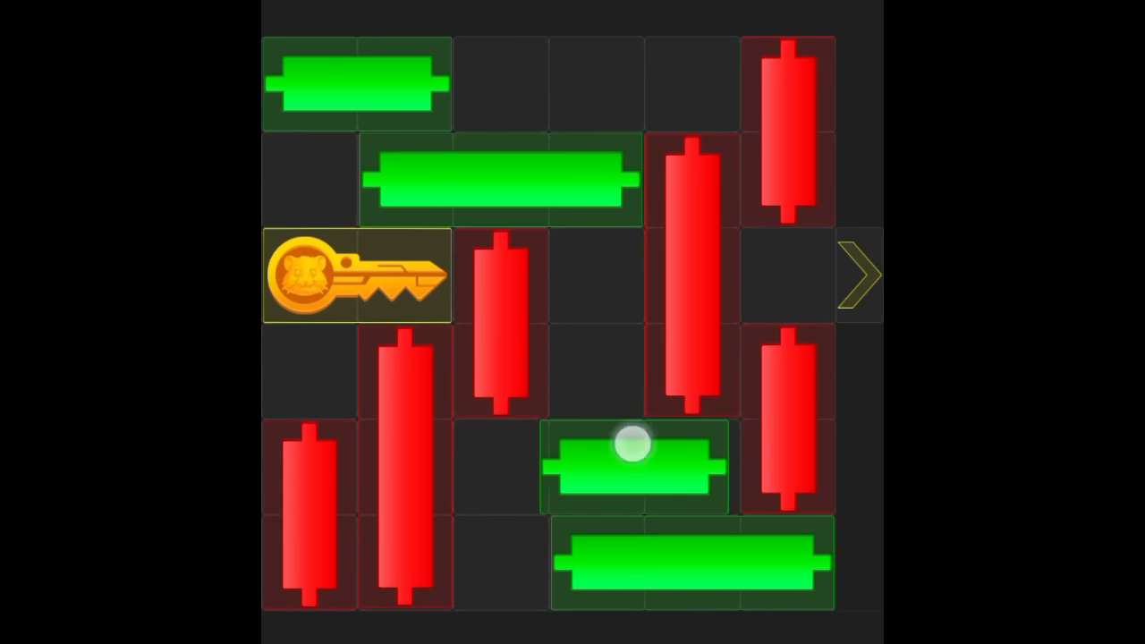
Step: Slide a candle out of the key's row, then collect the key reward
left_click_drag(635, 447, 546, 465)
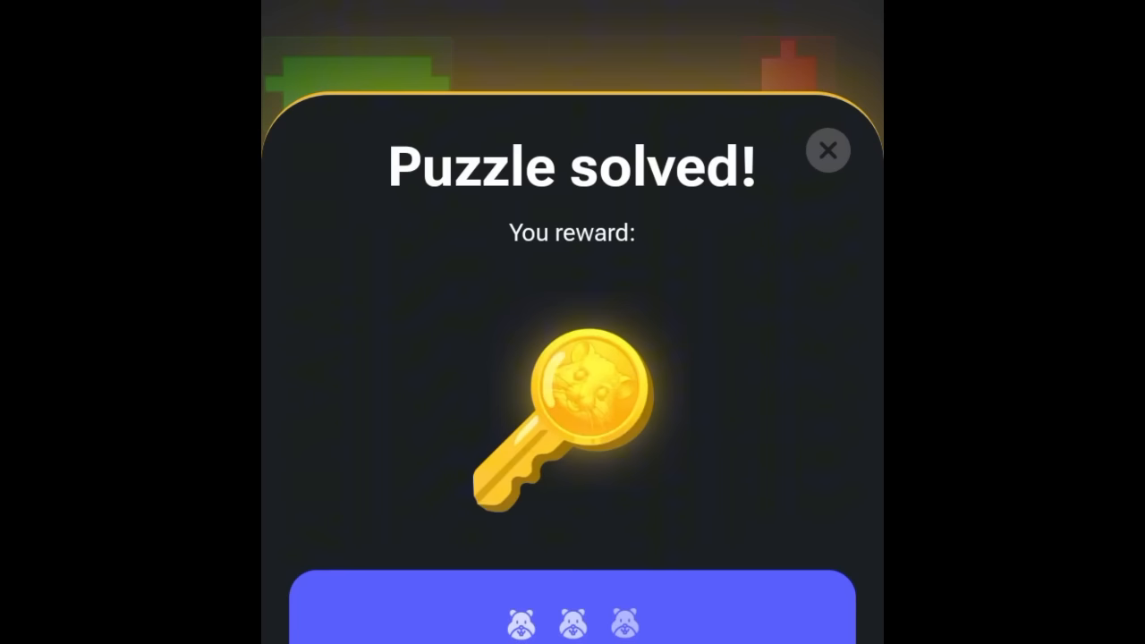
left_click(826, 151)
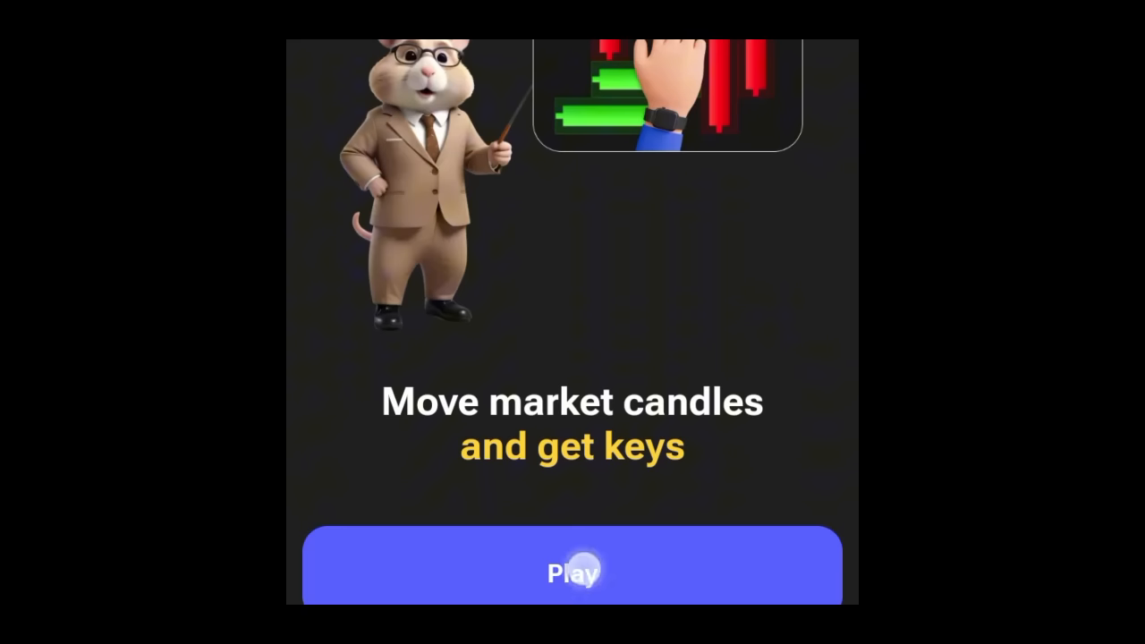
Step: Play another round, slide the candle aside, collect the key and start a fresh puzzle
left_click(573, 569)
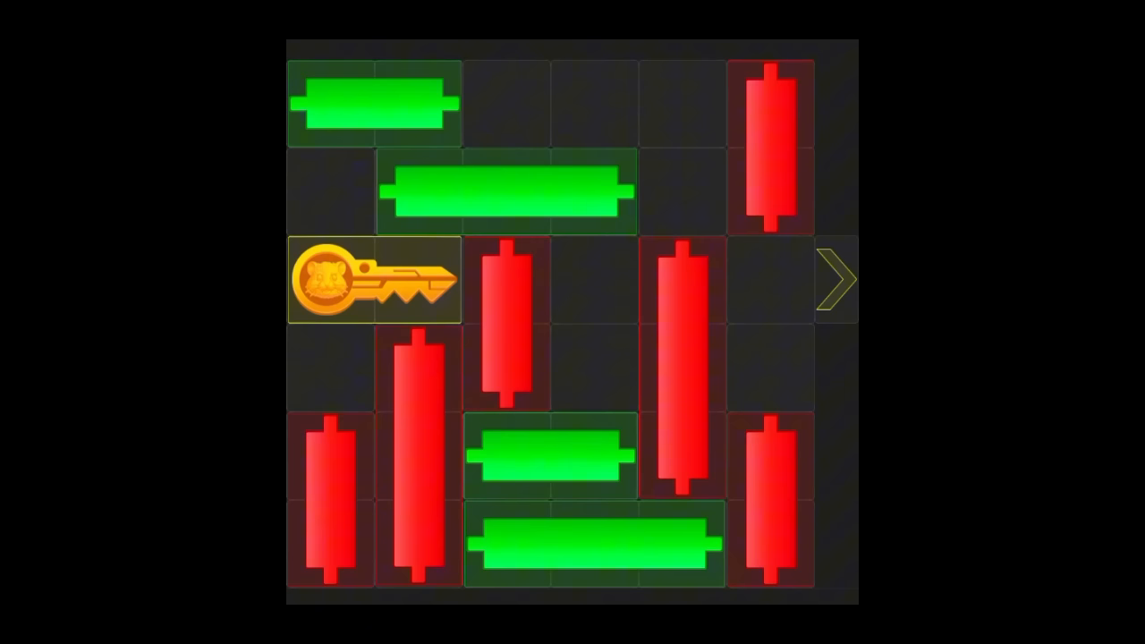
left_click_drag(372, 280, 551, 279)
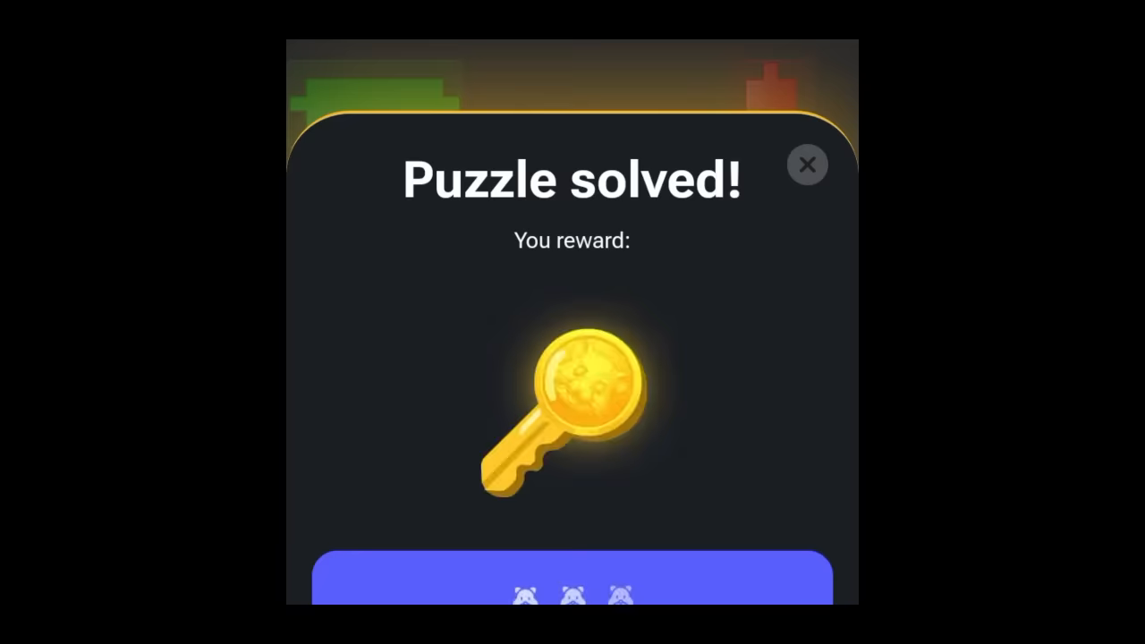
left_click(805, 165)
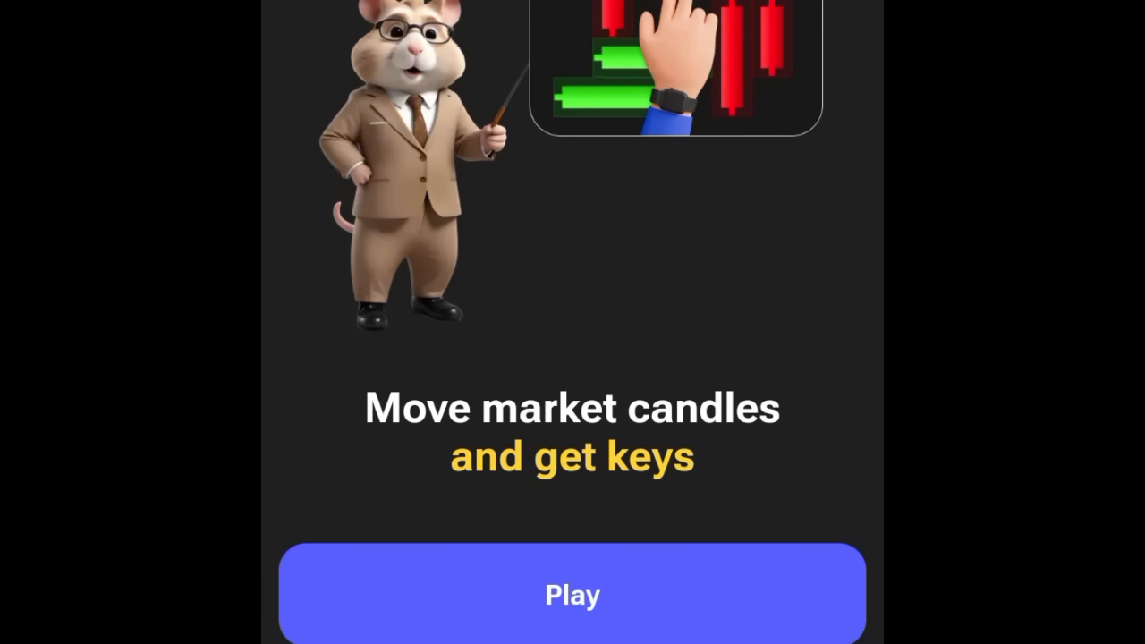
left_click(573, 594)
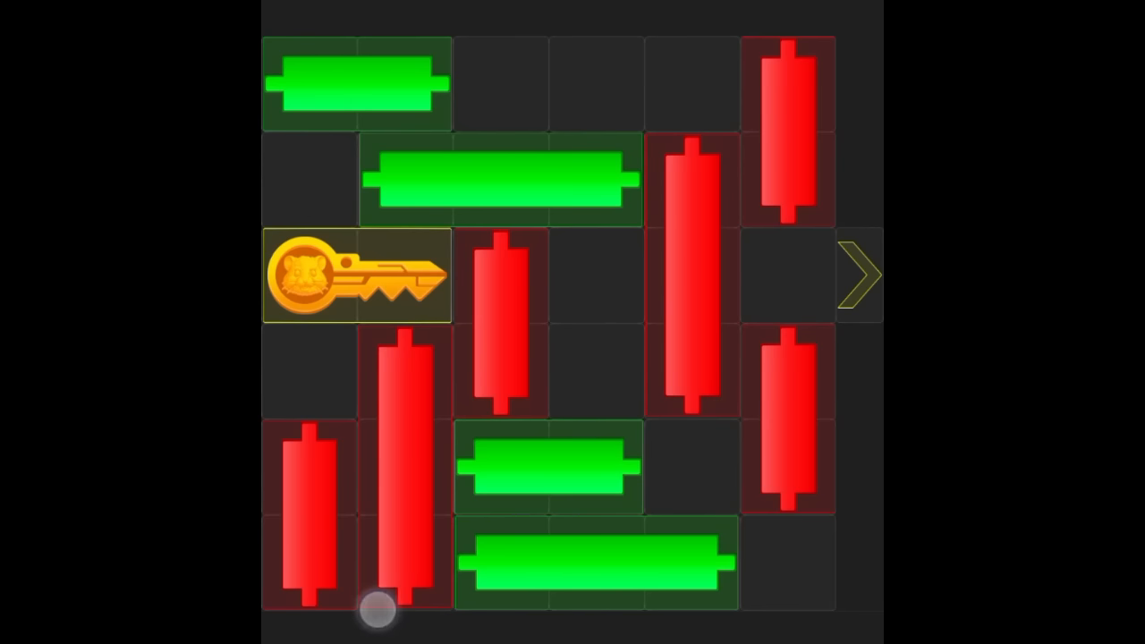
Step: Move two red candles clear of the key row, then dismiss the reward to the main coin screen
left_click_drag(376, 609, 791, 390)
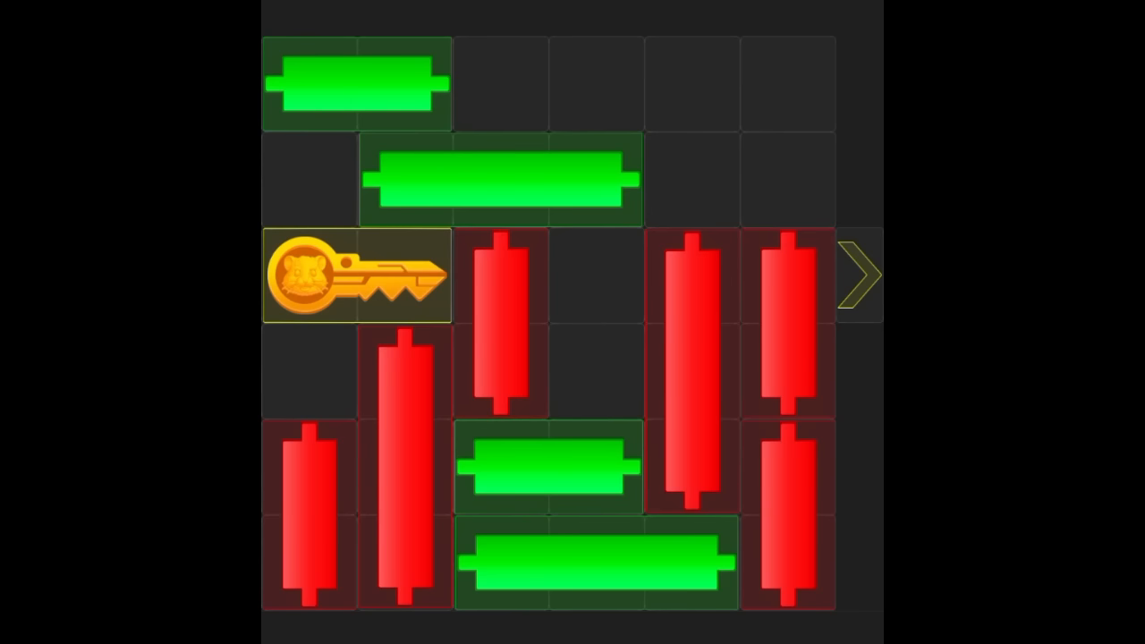
left_click_drag(498, 181, 694, 181)
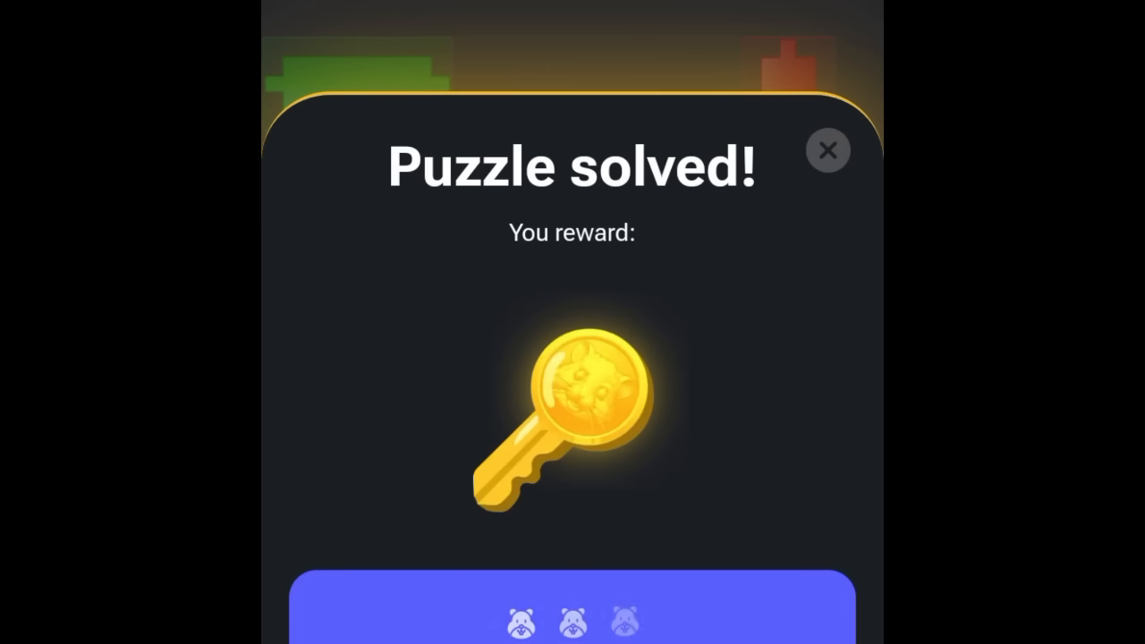
left_click(827, 150)
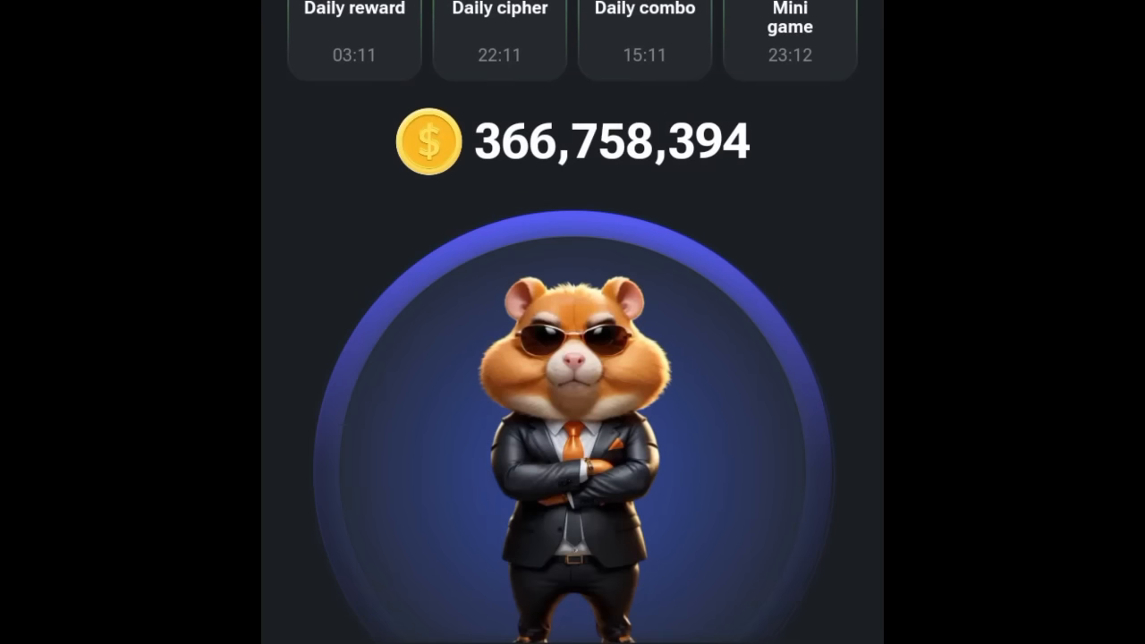